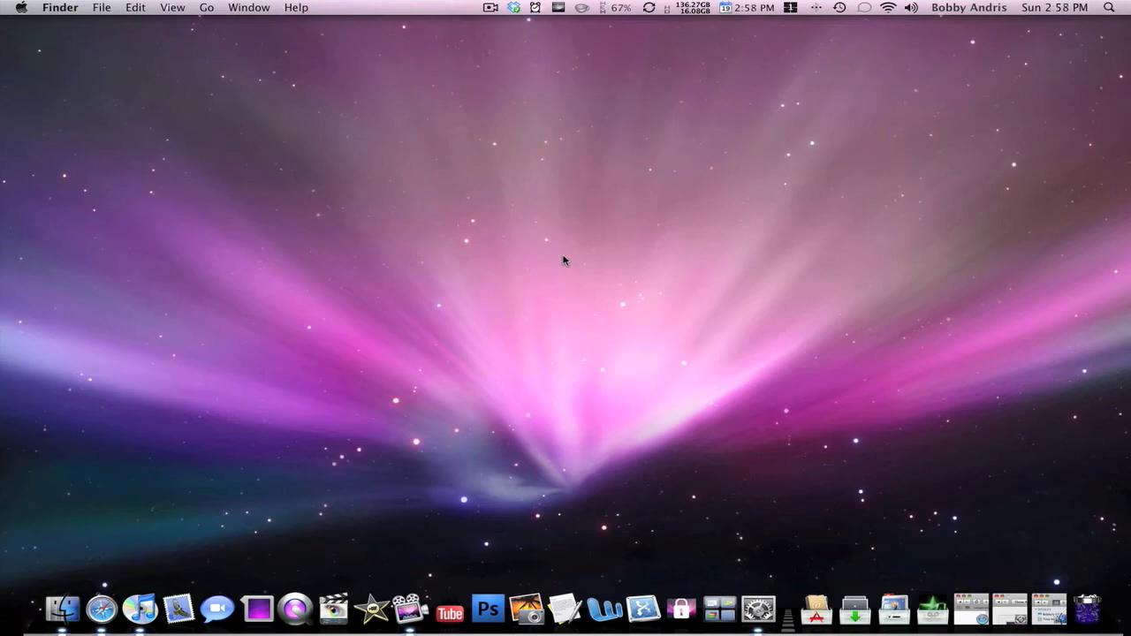
pyautogui.moveTo(1046, 608)
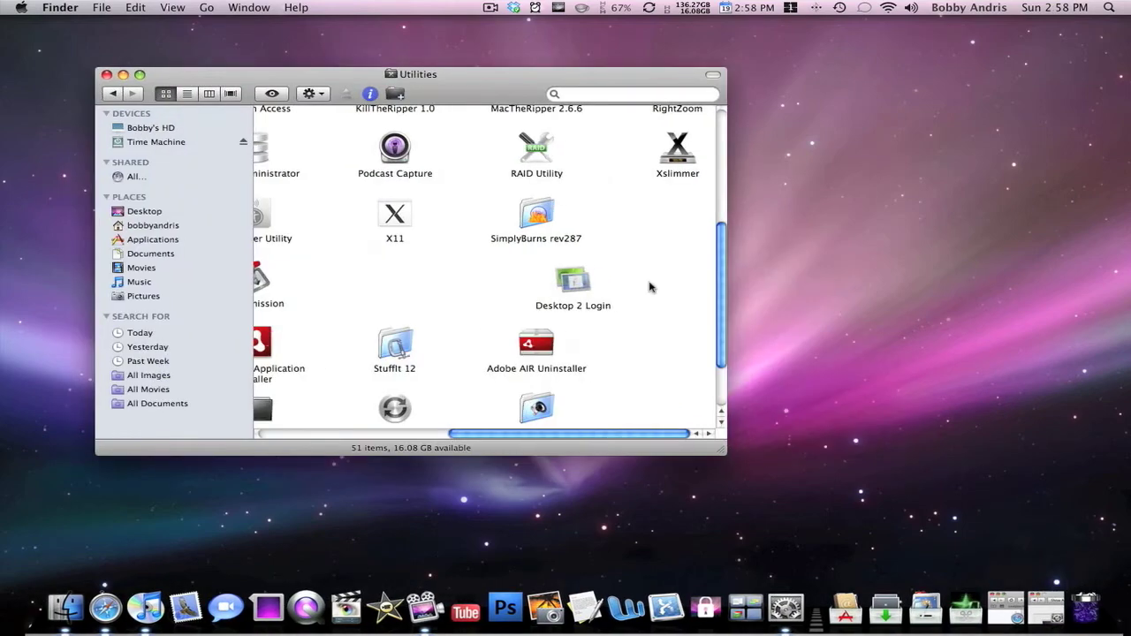
# - Navigate Finder to Applications > Utilities where Desktop 2 Login lives
pyautogui.click(572, 280)
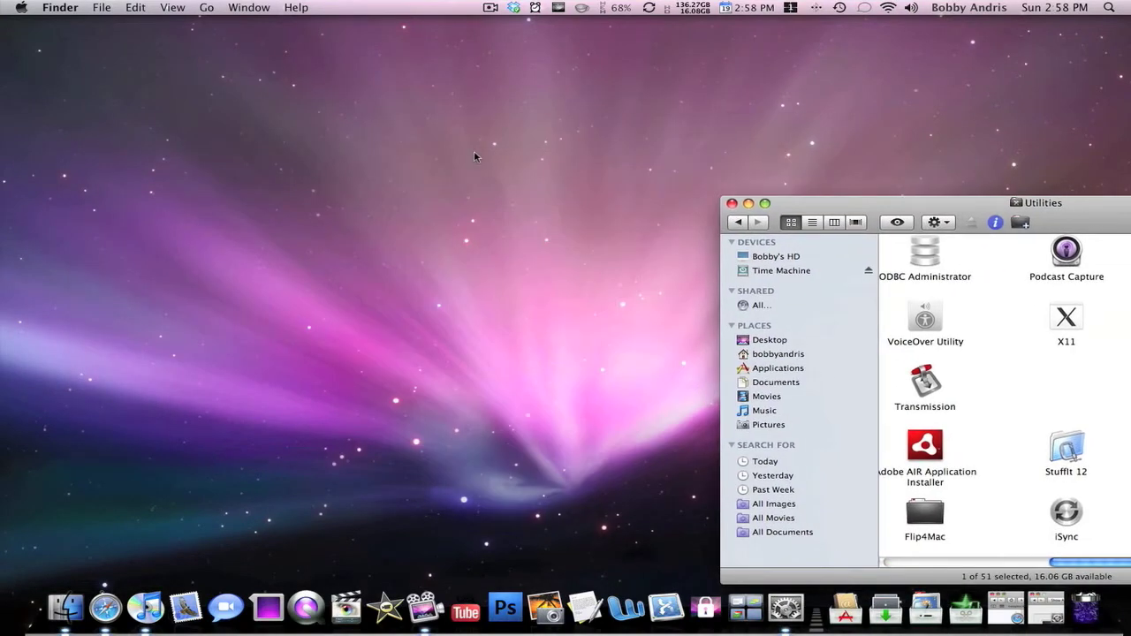
pyautogui.moveTo(1053, 188)
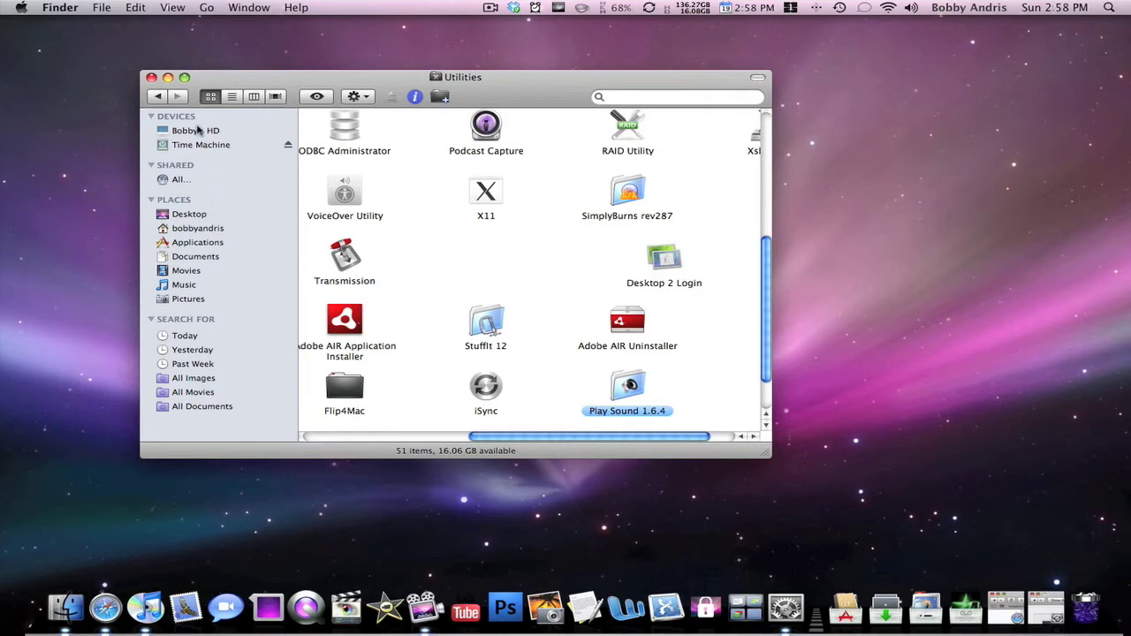
pyautogui.moveTo(1103, 615)
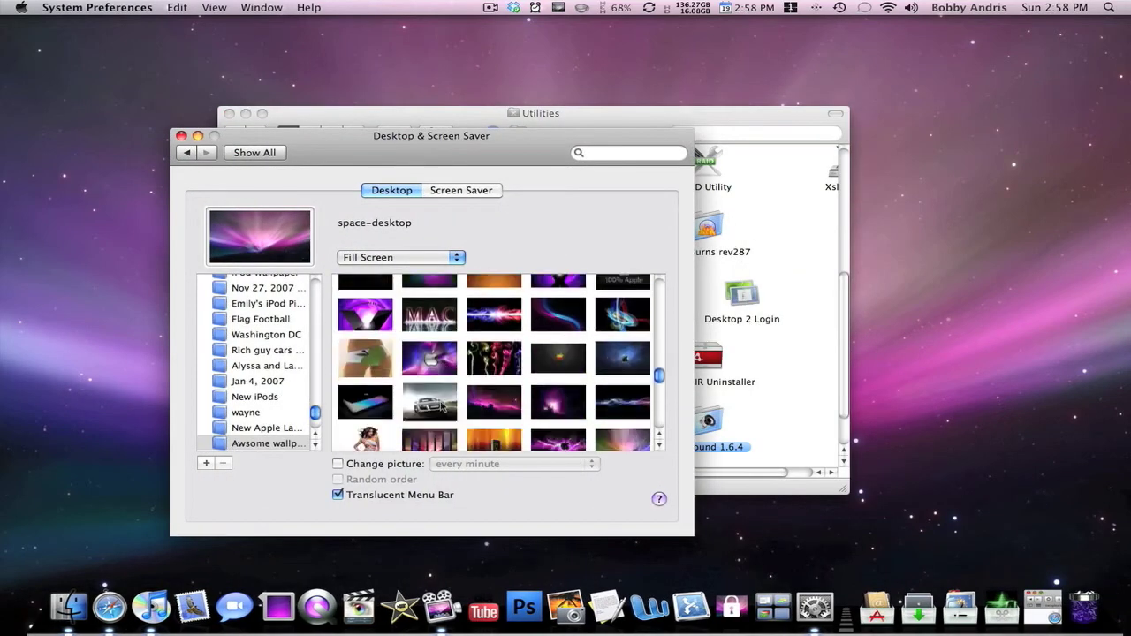
# - Scroll the Desktop & Screen Saver thumbnails to the dark space scene with a pink planet
pyautogui.scroll(-3)
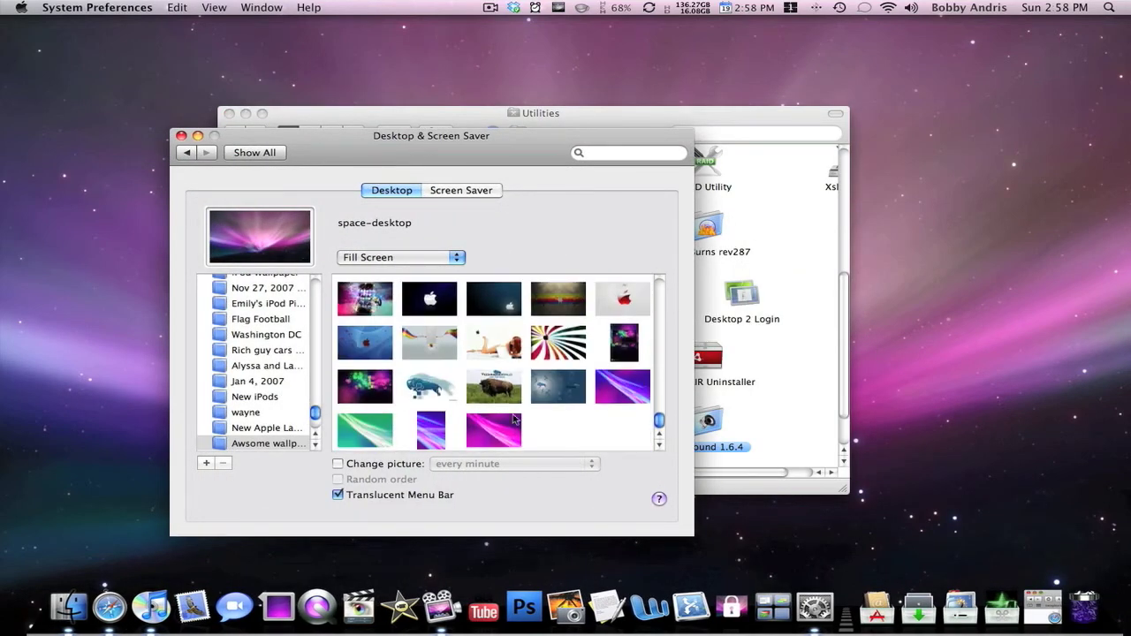
pyautogui.scroll(-3)
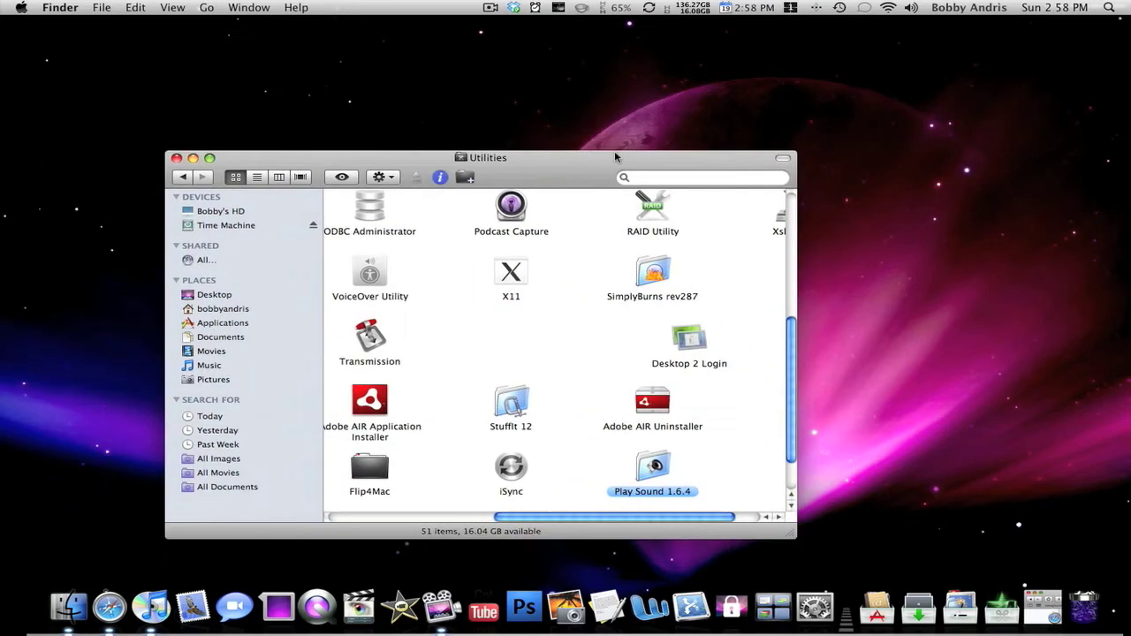
# - Scroll the Utilities folder to bring Desktop 2 Login into view
pyautogui.scroll(-3)
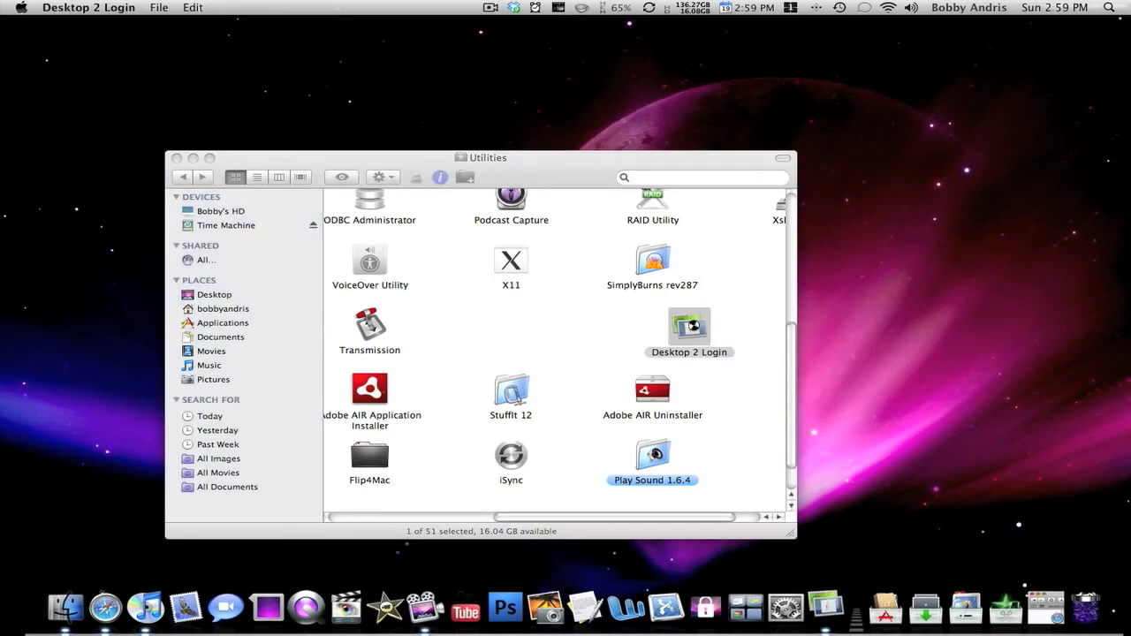
# - Launch Desktop 2 Login, authorize with the administrator password and acknowledge 'OK, Great!'
pyautogui.doubleClick(689, 326)
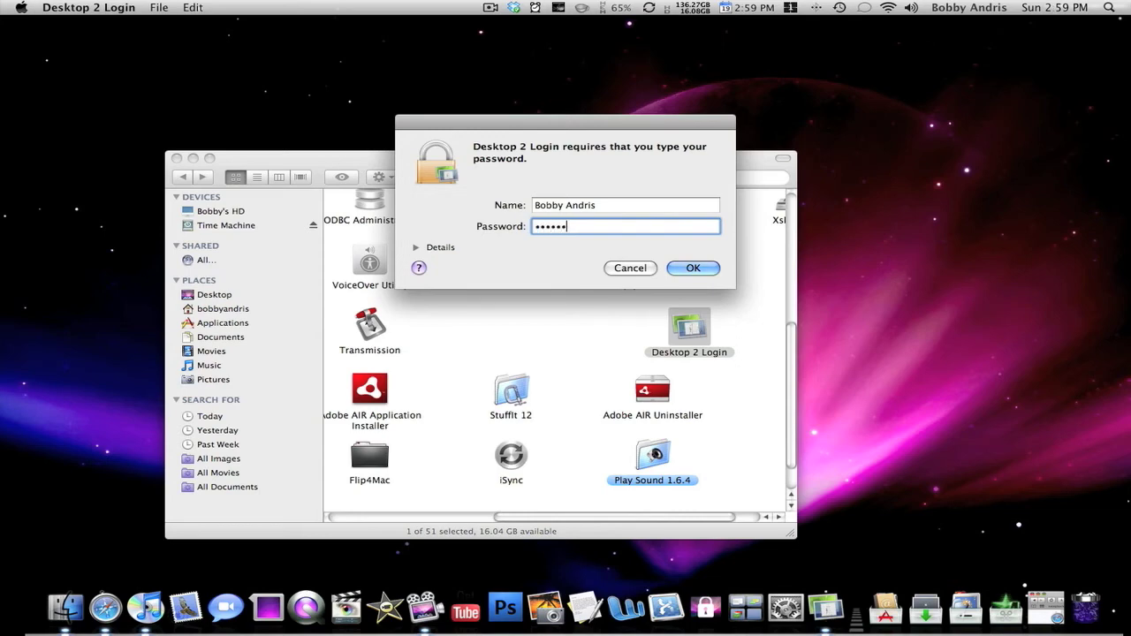
pyautogui.click(692, 269)
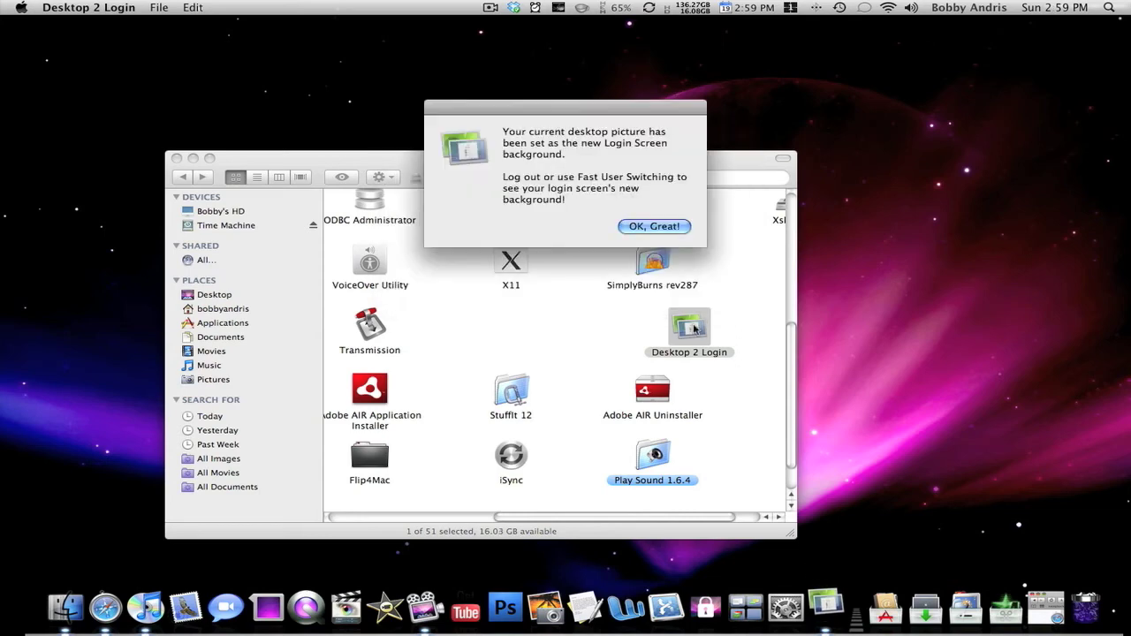
pyautogui.moveTo(573, 142)
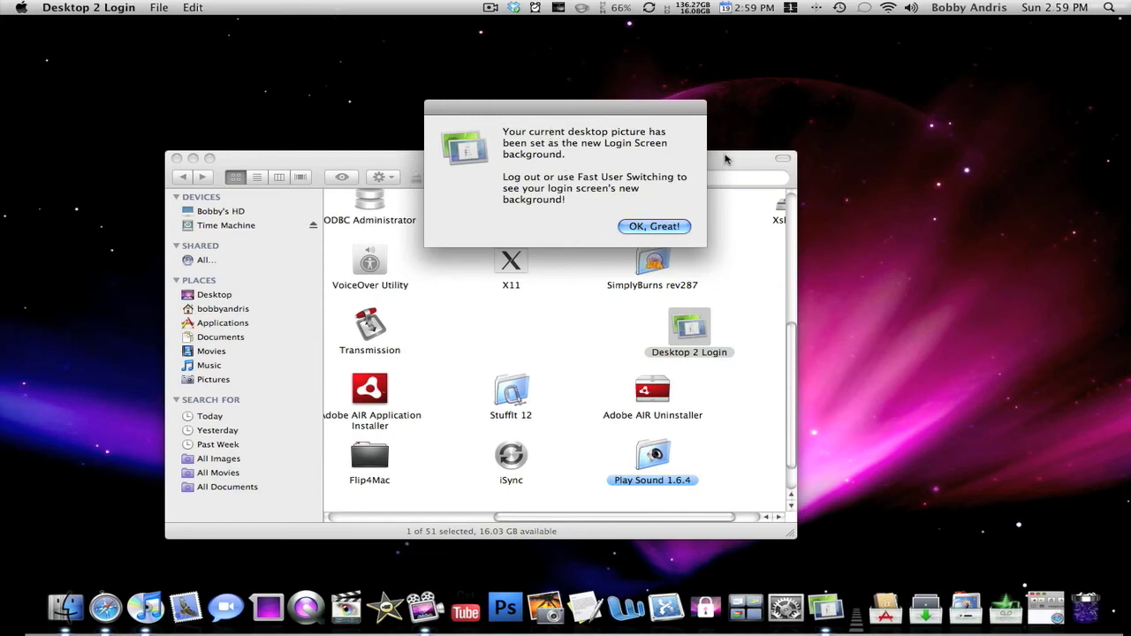
pyautogui.moveTo(551, 184)
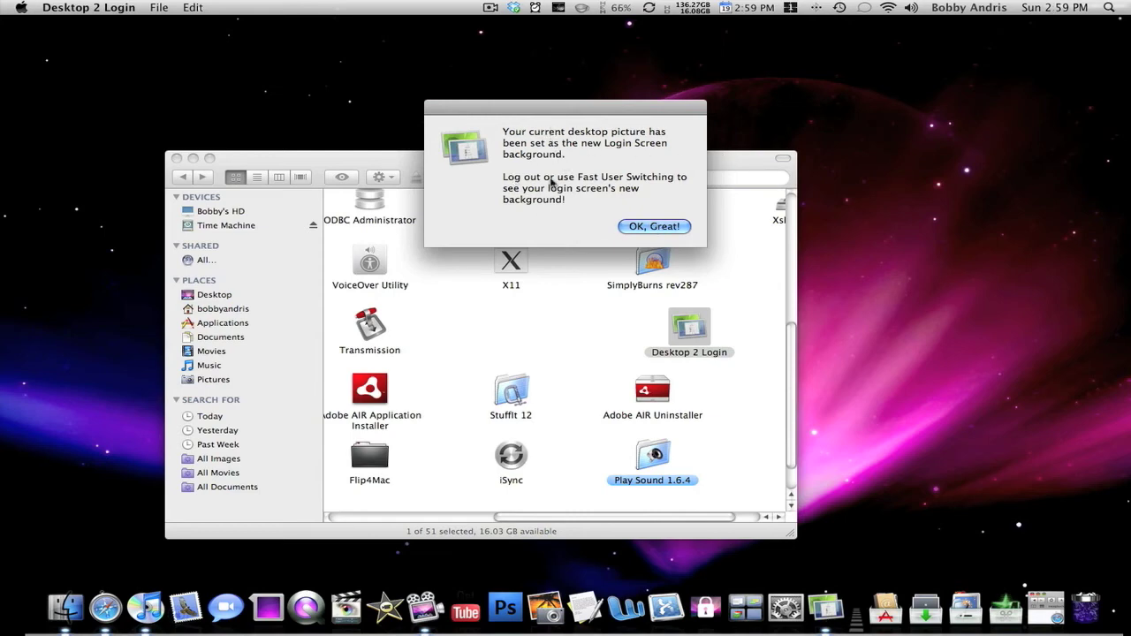
pyautogui.click(654, 226)
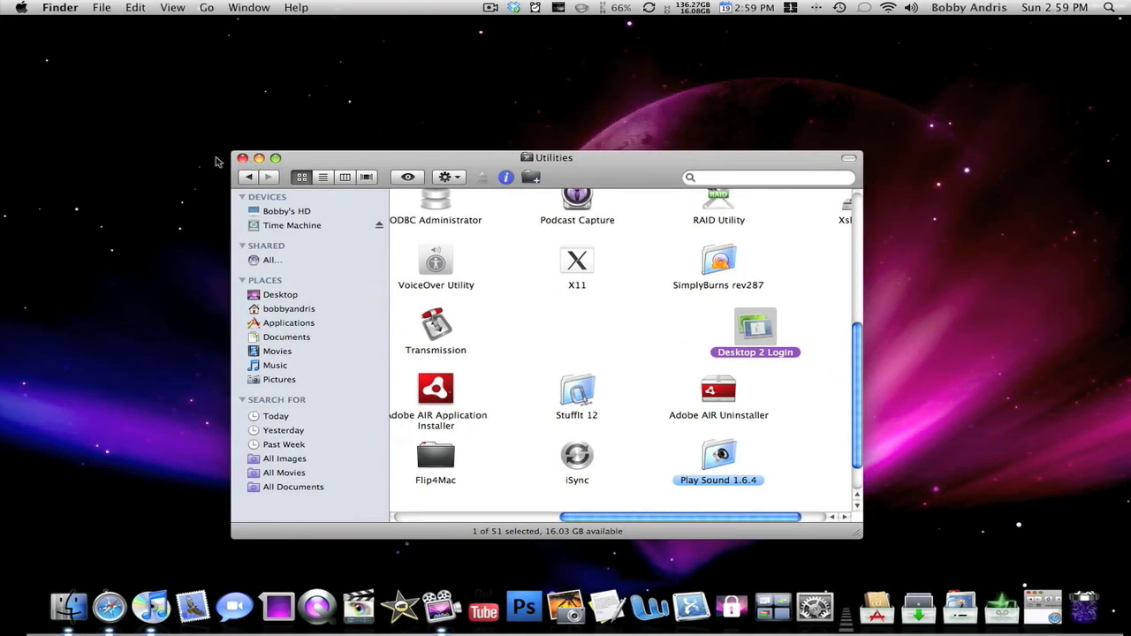
pyautogui.moveTo(811, 387)
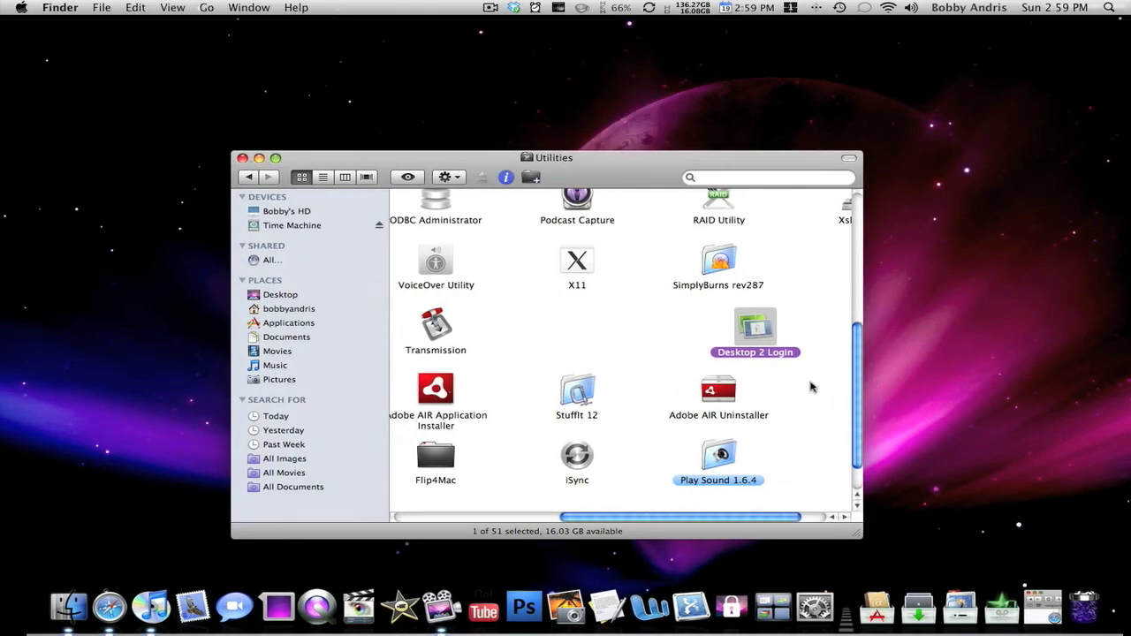
pyautogui.click(691, 321)
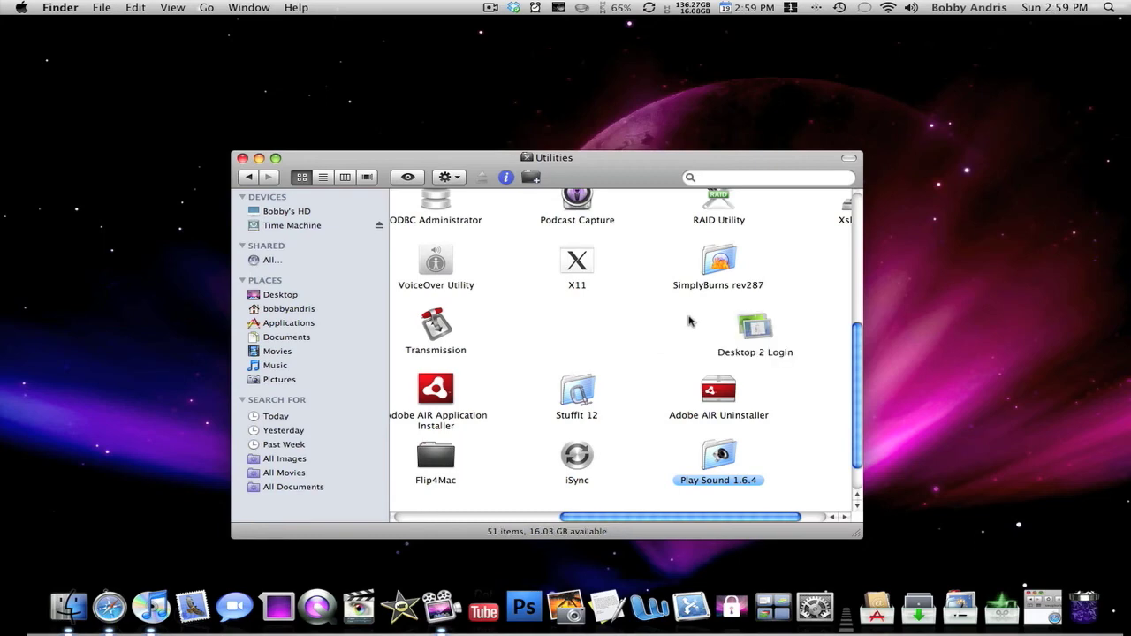
pyautogui.moveTo(657, 191)
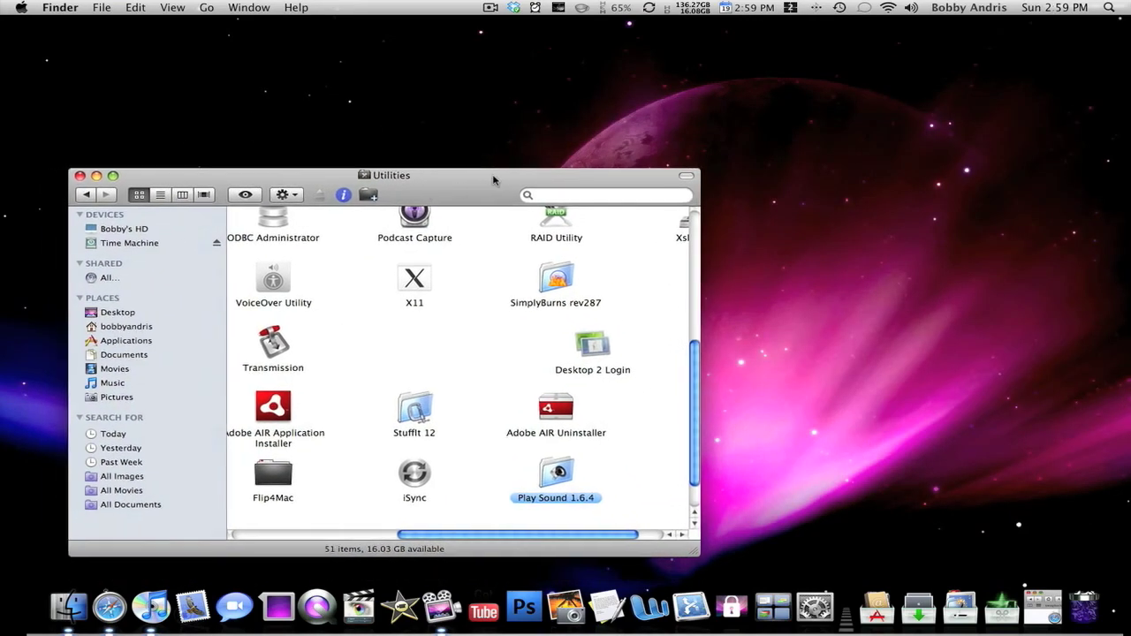
pyautogui.moveTo(519, 180)
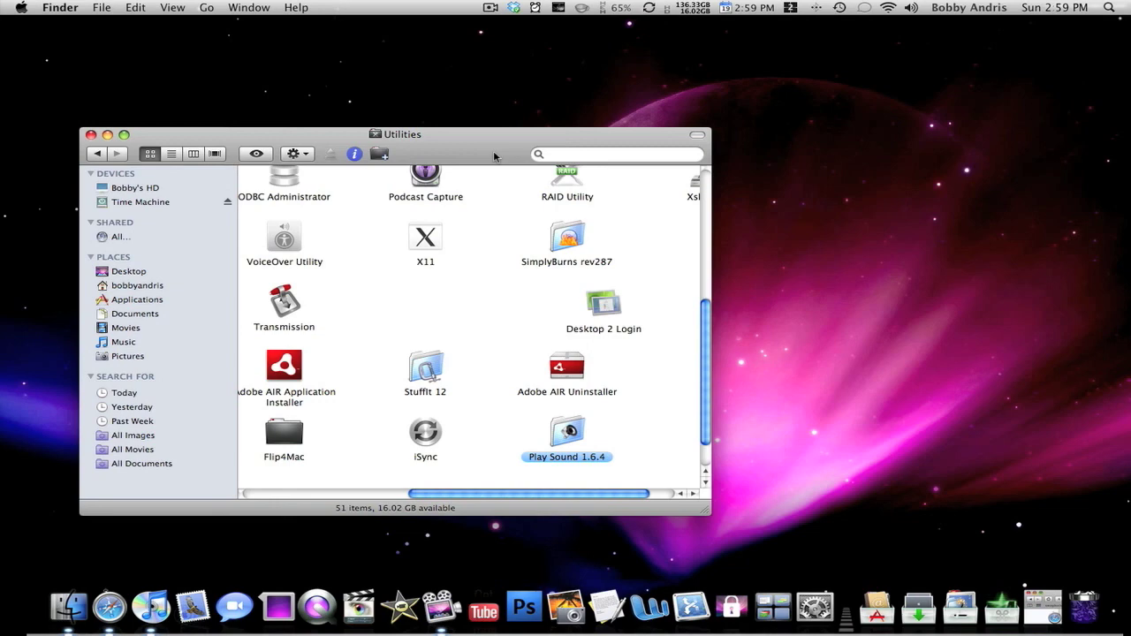
pyautogui.moveTo(442, 155)
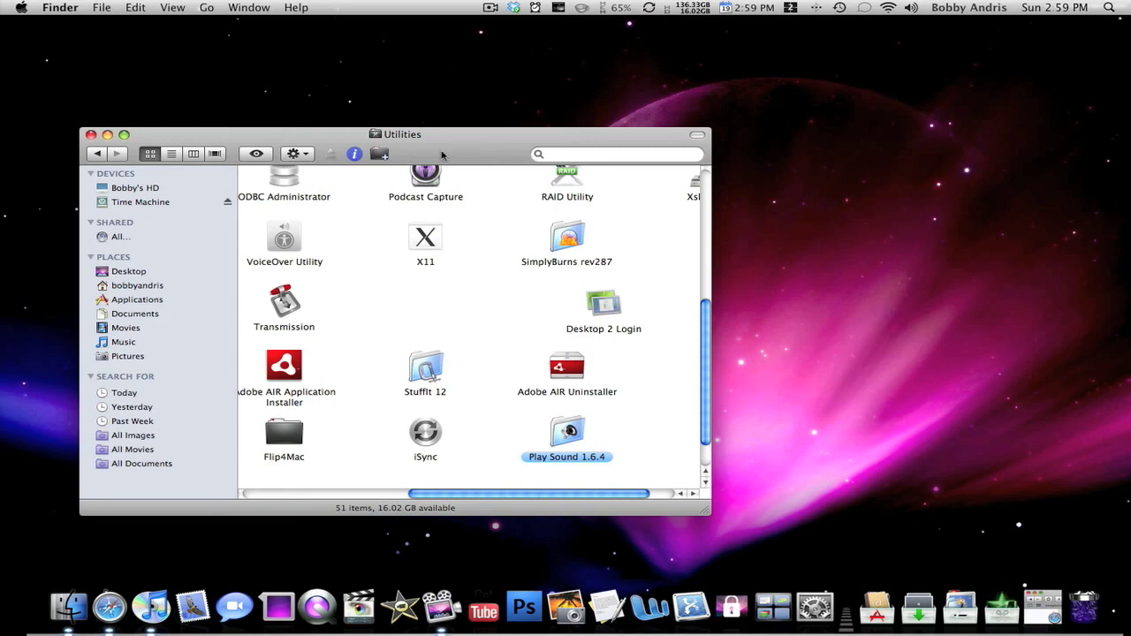